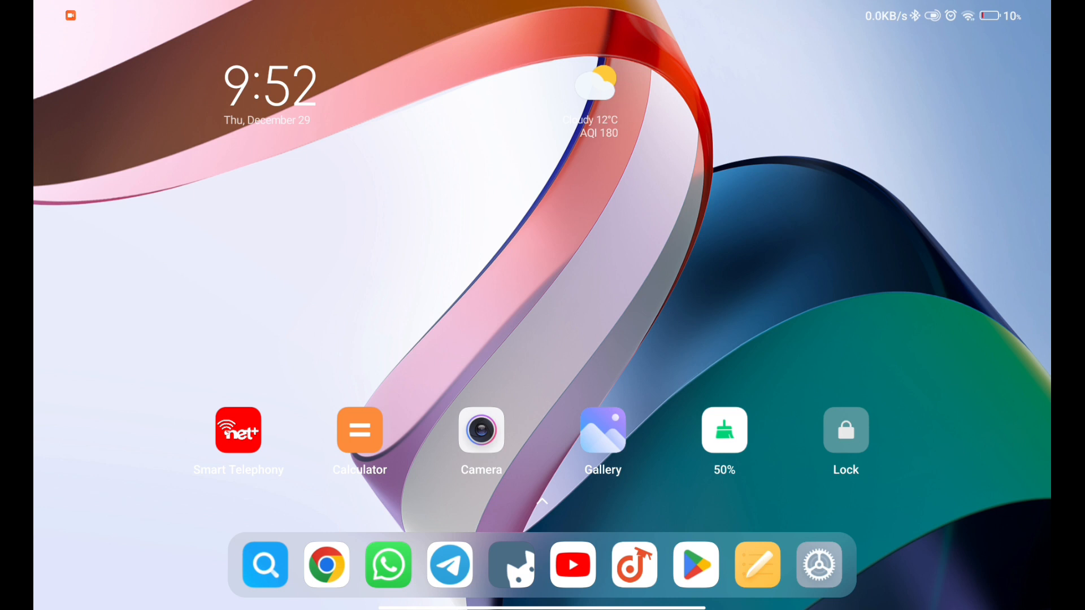
# - Search Settings for 'themm' to look for the themes option, then enter home screen editing
pyautogui.click(818, 565)
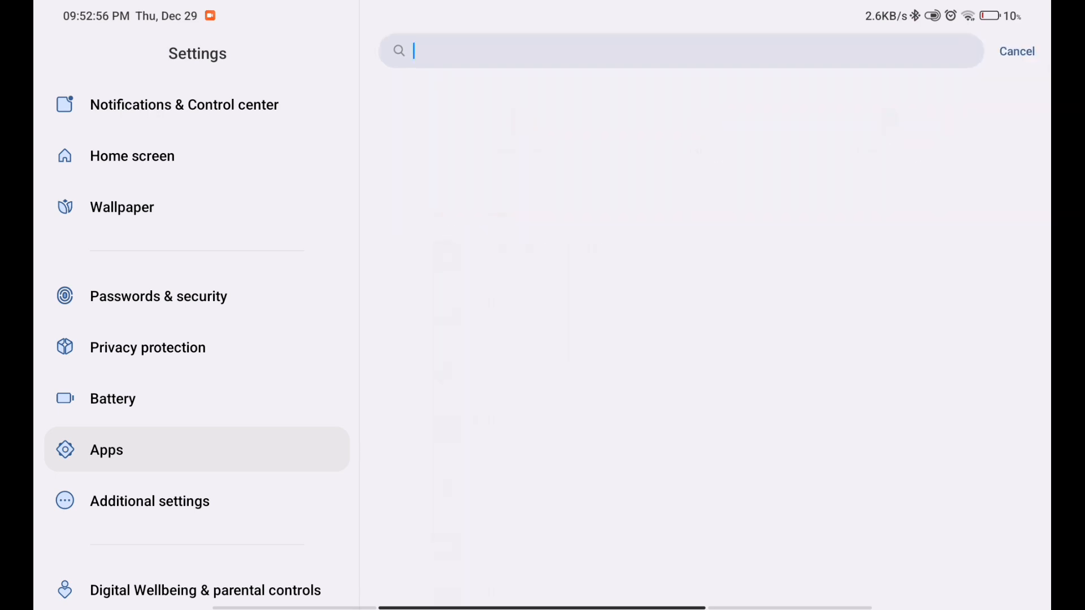
pyautogui.write('themm')
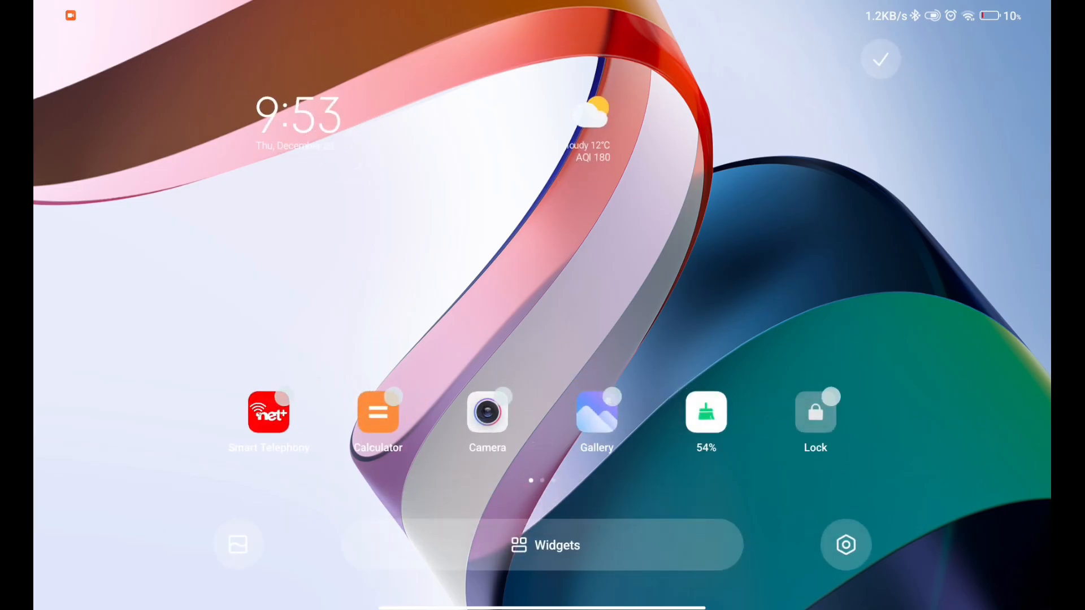
# - Download the Miui.Patched.Theme zip from the Miui_Theme_Mod version-2.0 release assets
pyautogui.click(880, 59)
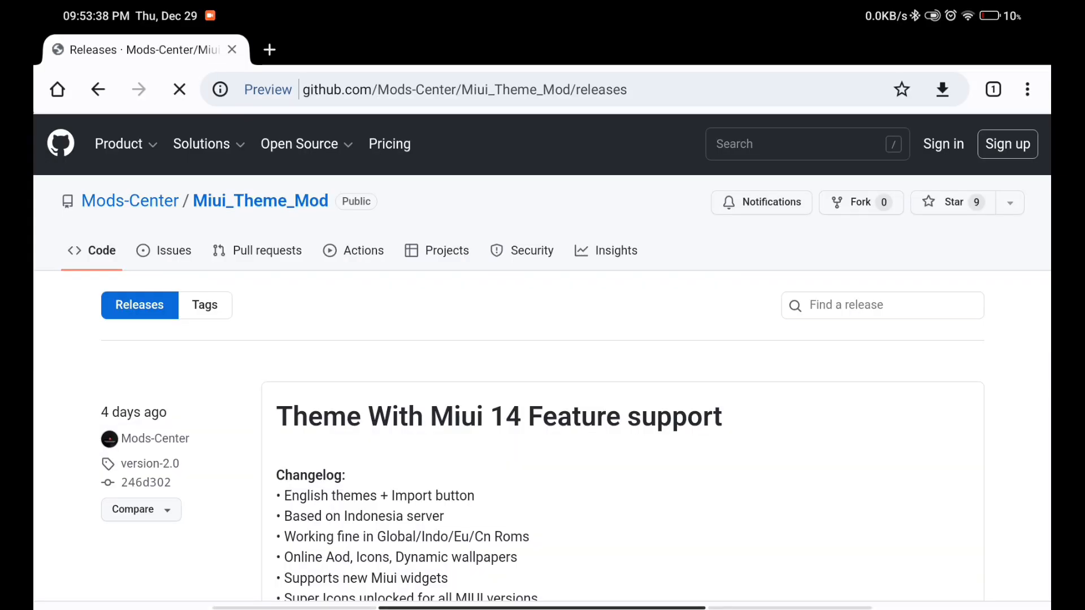
pyautogui.scroll(-3)
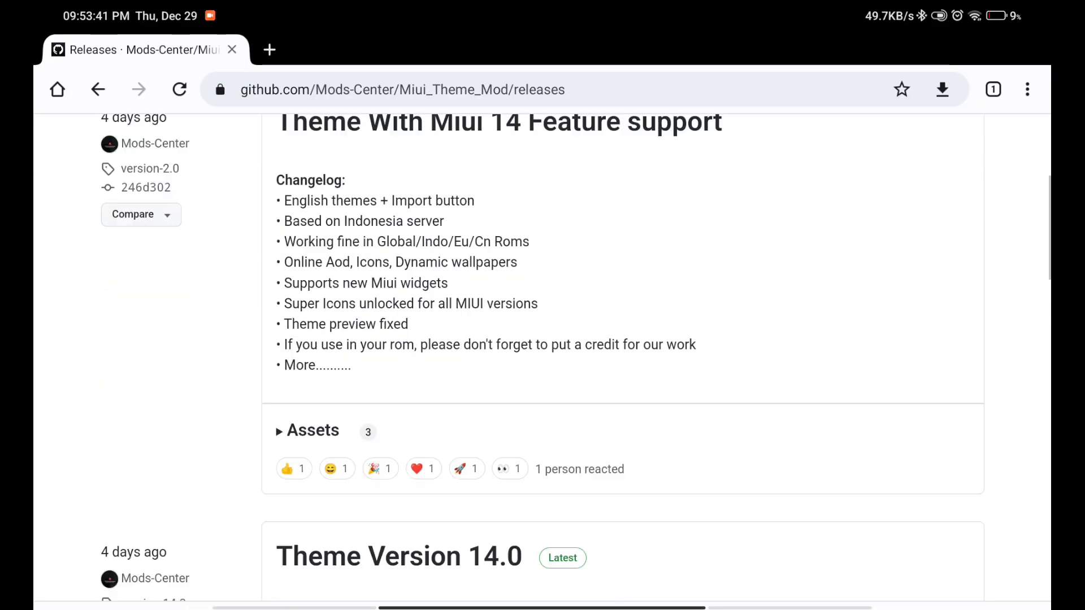
pyautogui.scroll(-3)
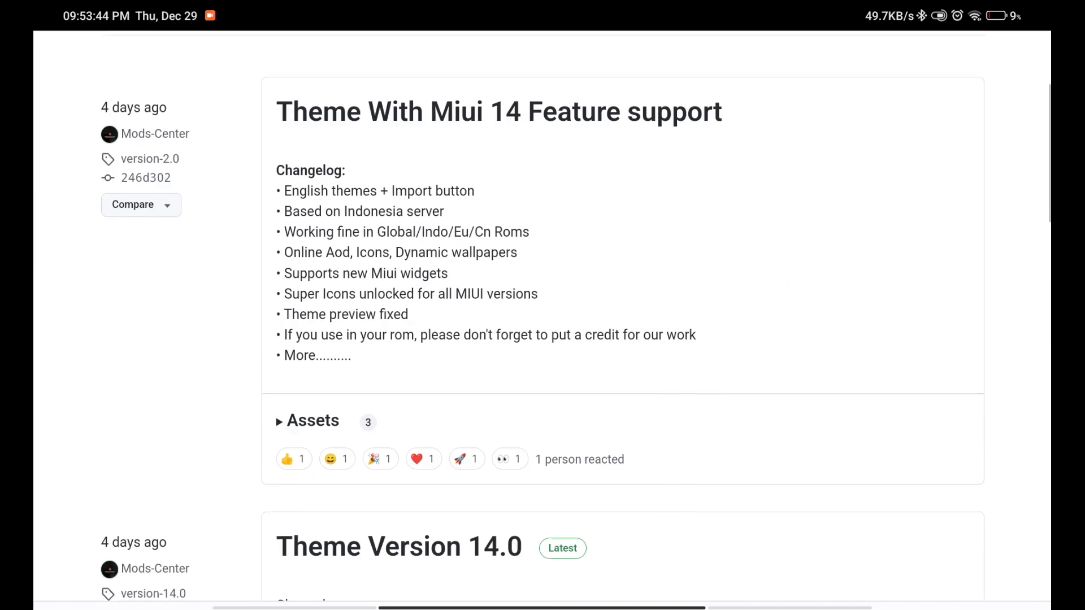
pyautogui.scroll(-3)
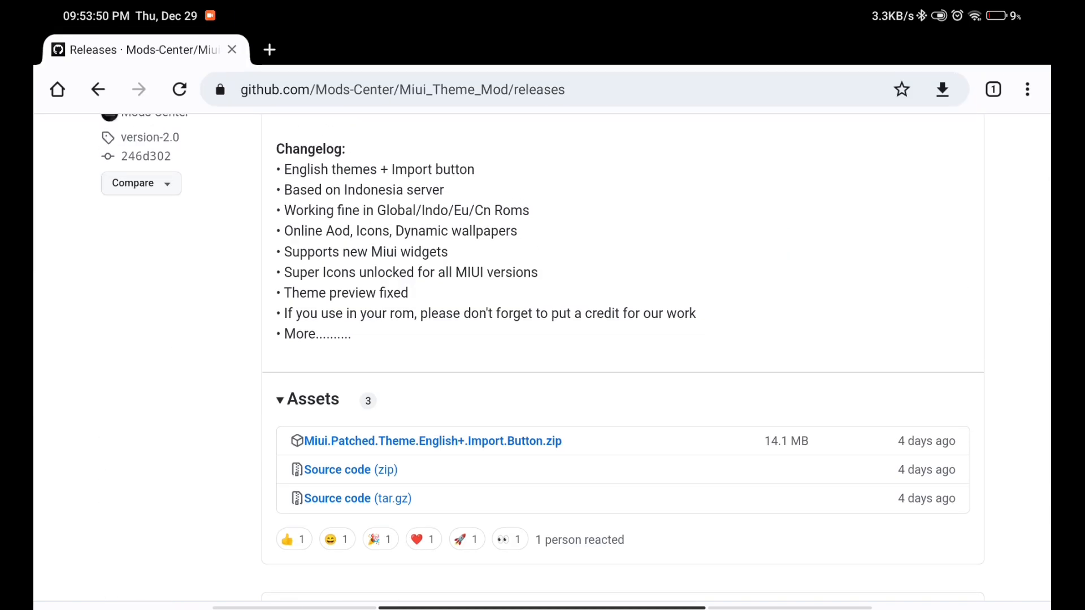
pyautogui.click(432, 441)
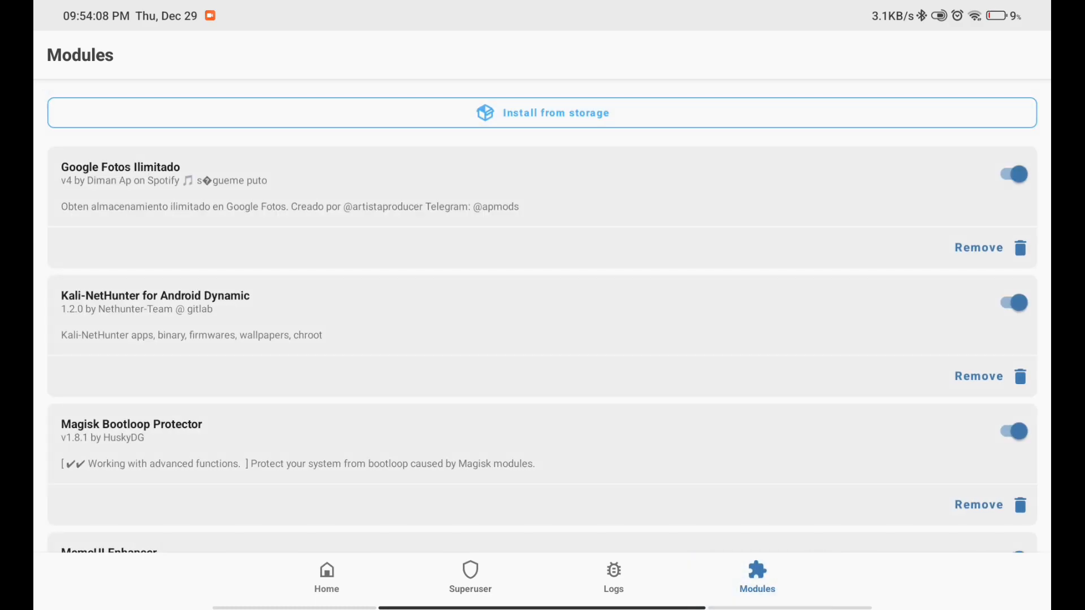
# - Install the downloaded patched Themes zip as a Magisk module from storage
pyautogui.click(542, 113)
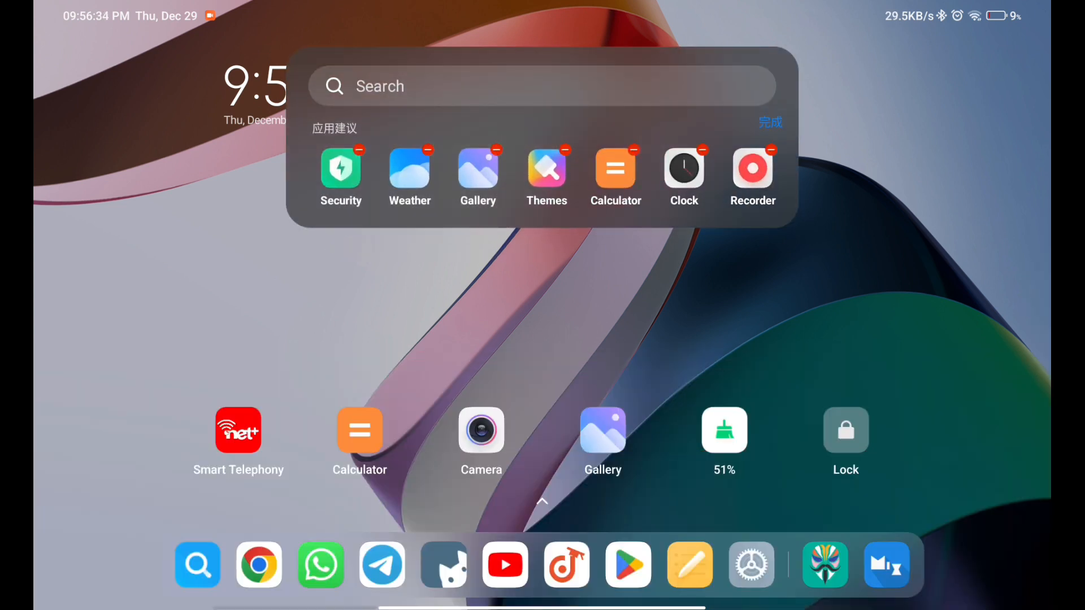
# - Dismiss the app suggestions panel and show the home page containing Themes
pyautogui.click(546, 168)
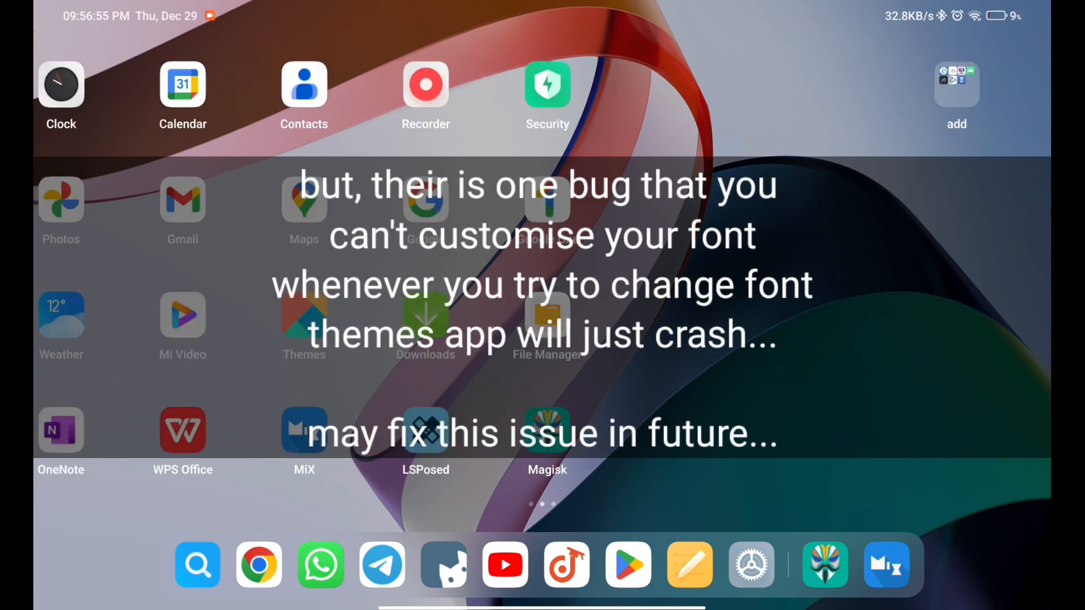
pyautogui.click(627, 563)
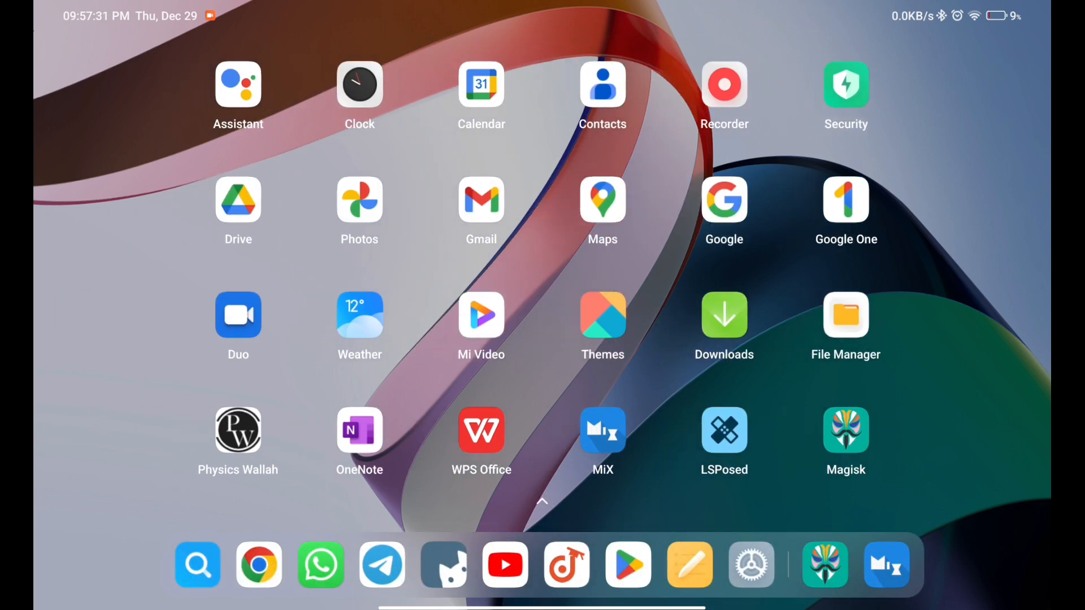
# - Import Inside Cool.mtz from Download > NekoX into Themes as a local theme
pyautogui.click(601, 316)
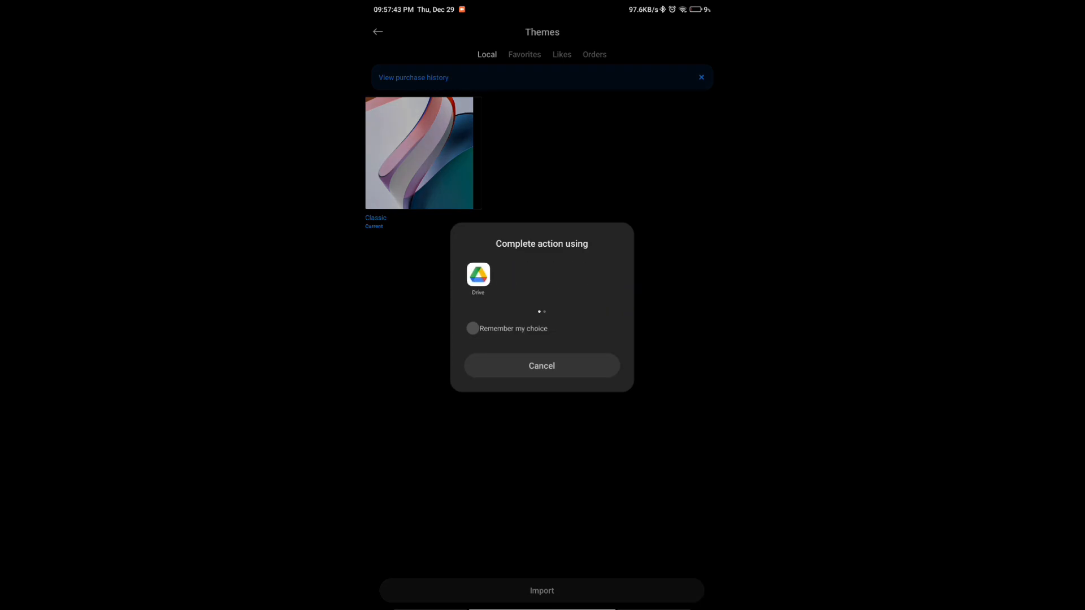
pyautogui.click(477, 275)
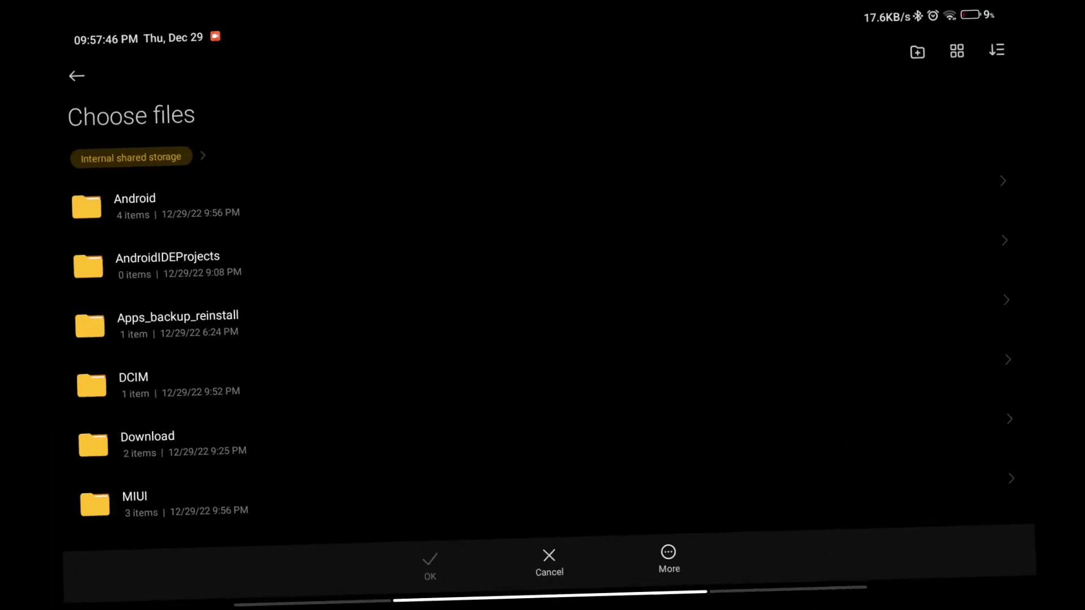
pyautogui.click(147, 436)
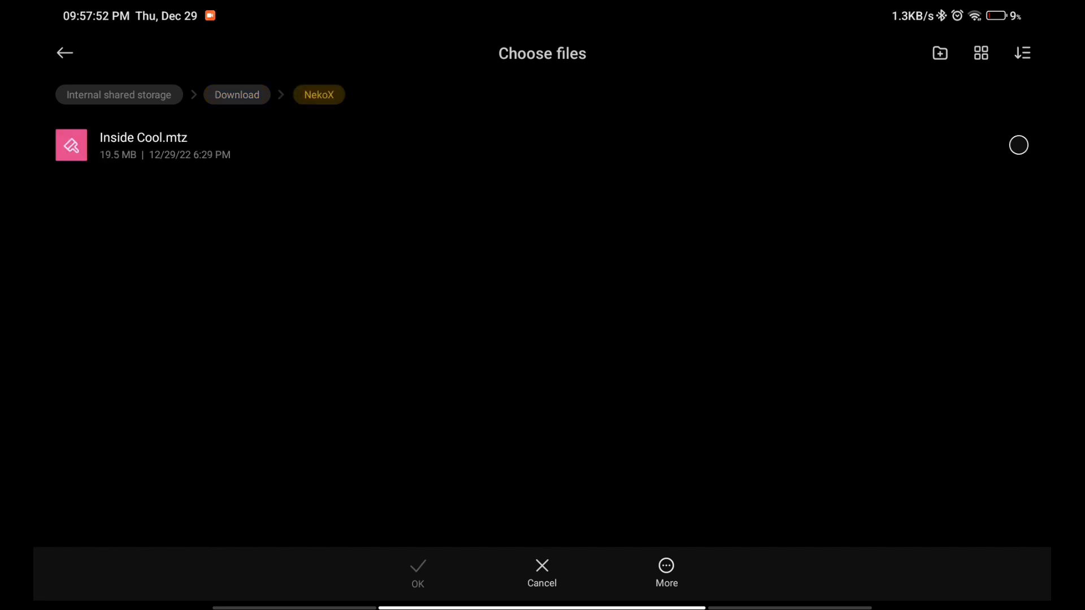
pyautogui.click(1018, 144)
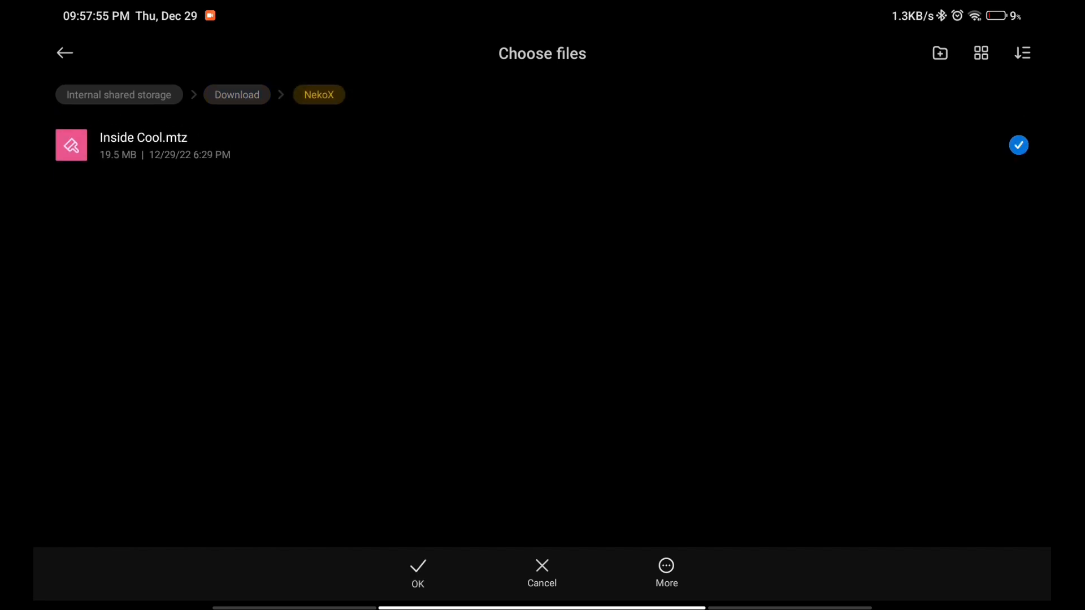
pyautogui.click(417, 571)
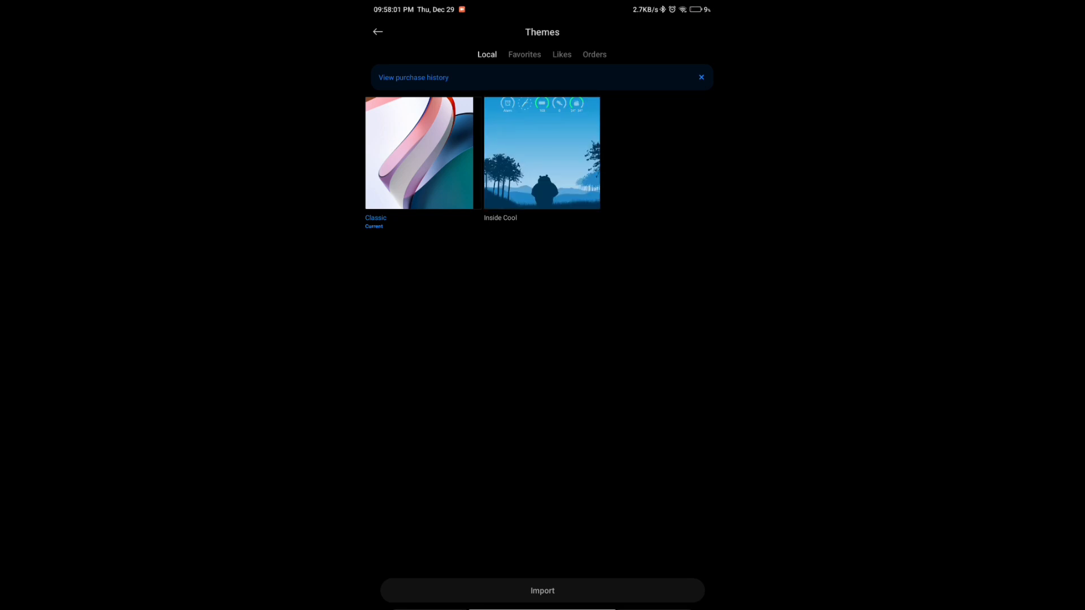
# - Apply Inside Cool and view the blue wallpaper and restyled icons across home pages
pyautogui.click(541, 153)
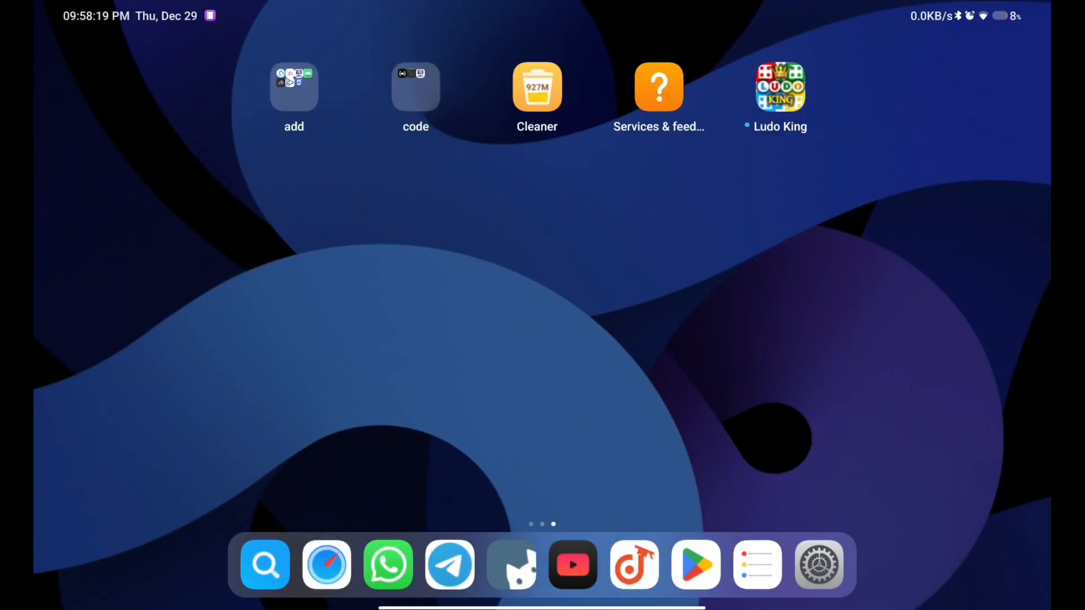
pyautogui.hscroll(-3)
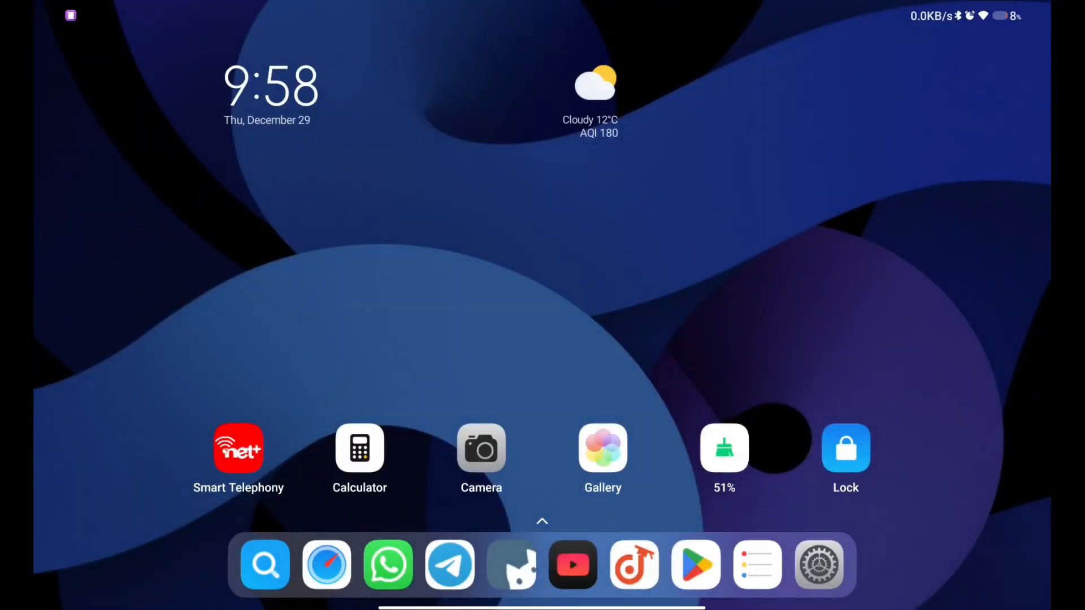
# - View About tablet in themed Settings, showing MIUI Global 13.1.4 and Android 12
pyautogui.click(819, 564)
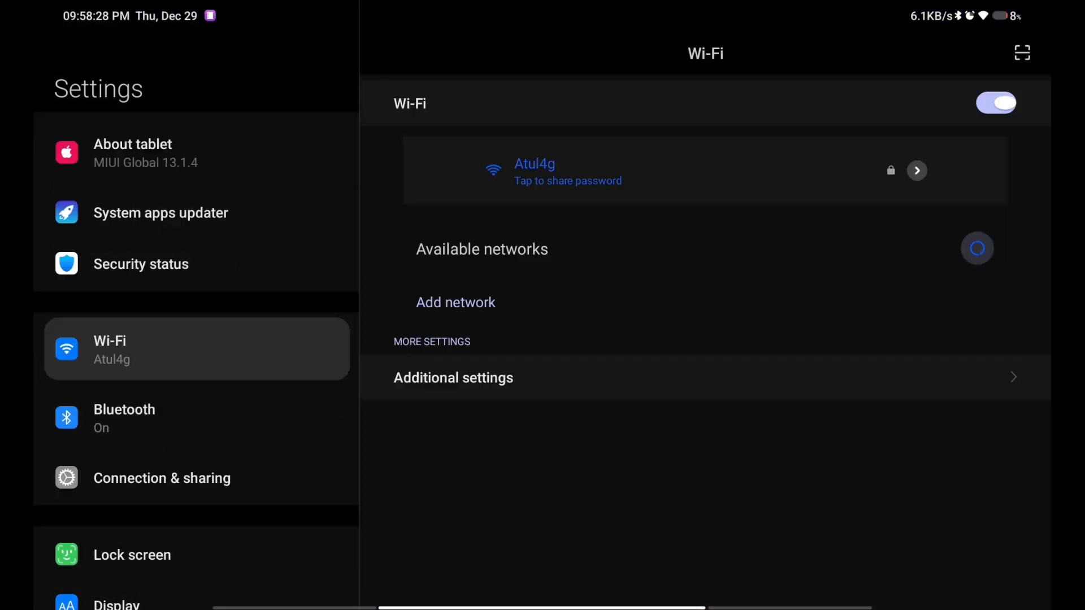
pyautogui.click(132, 153)
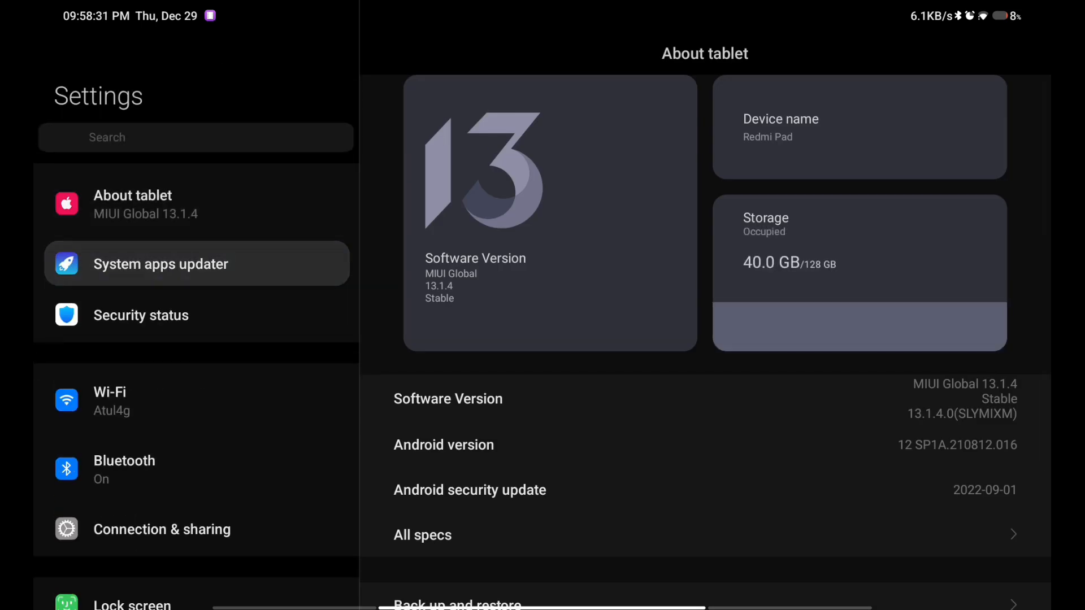